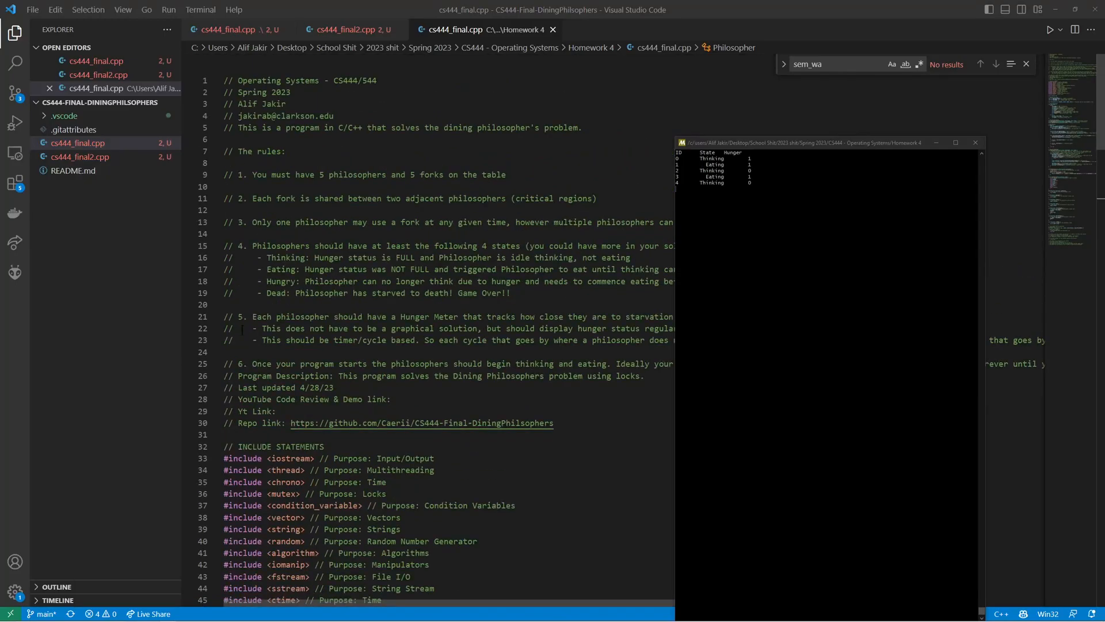
# Scroll to philosopherLifecycle and highlight lines 124–125 holding the left and right fork locks
pyautogui.scroll(-3)
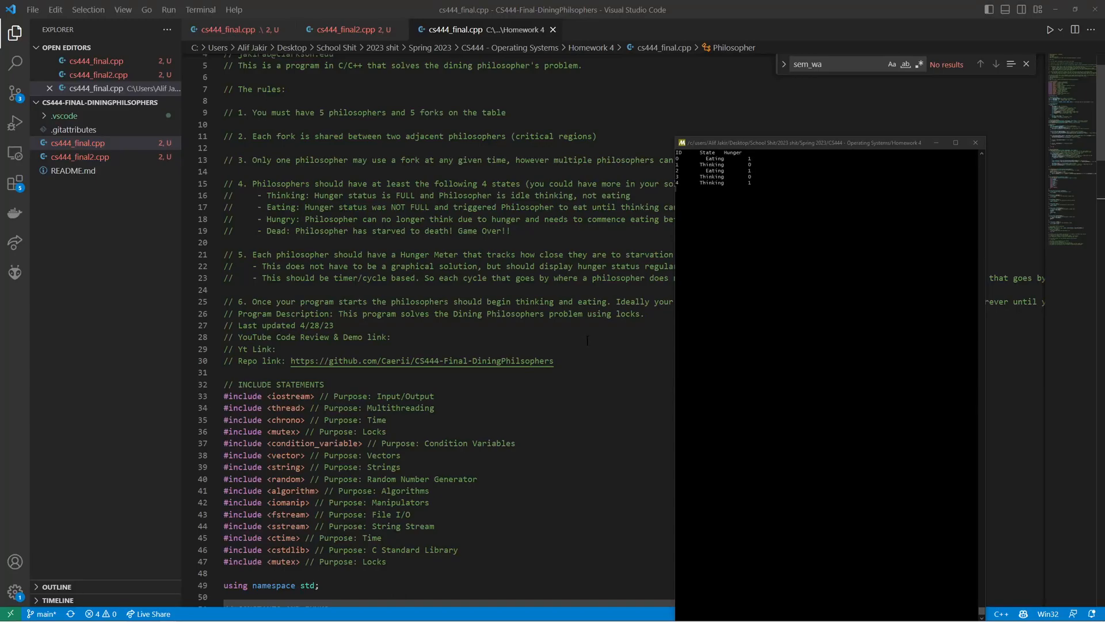
pyautogui.scroll(-3)
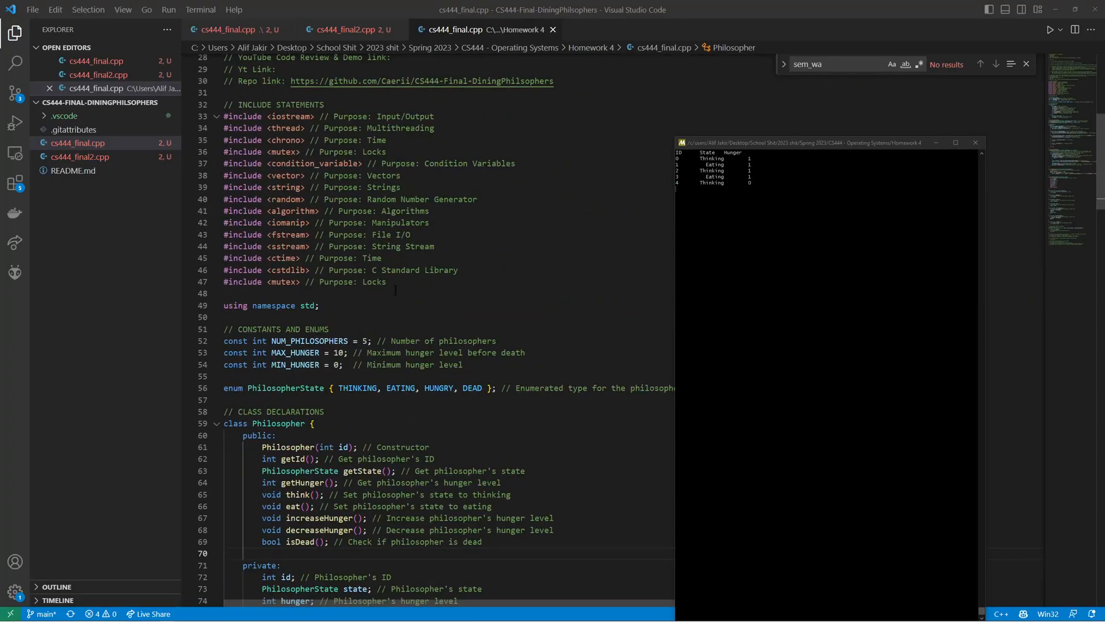
pyautogui.scroll(-3)
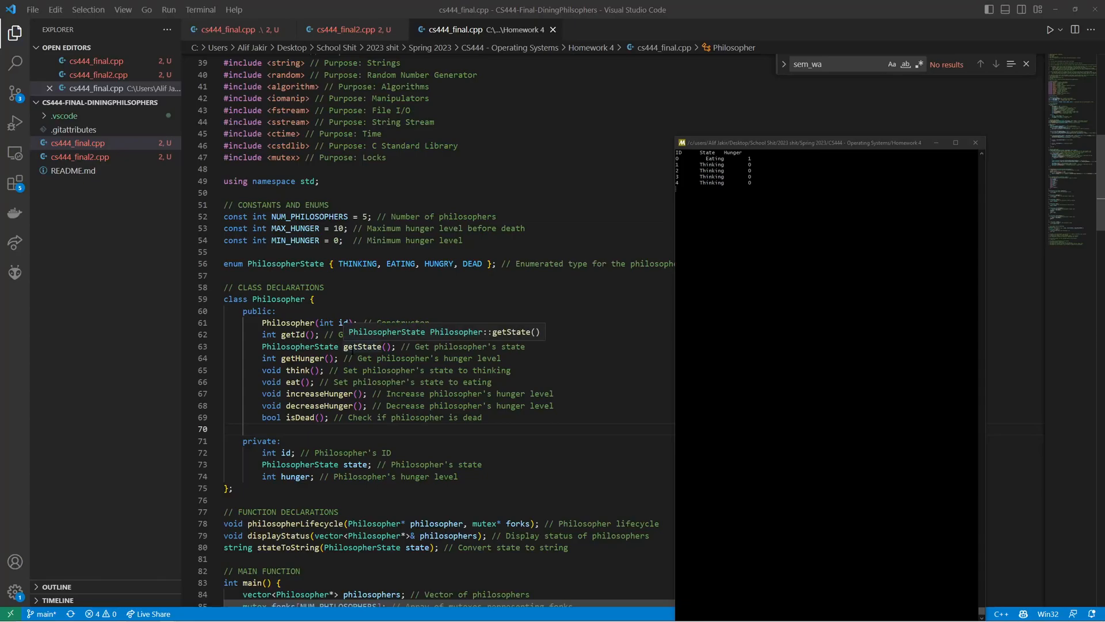
pyautogui.moveTo(379, 423)
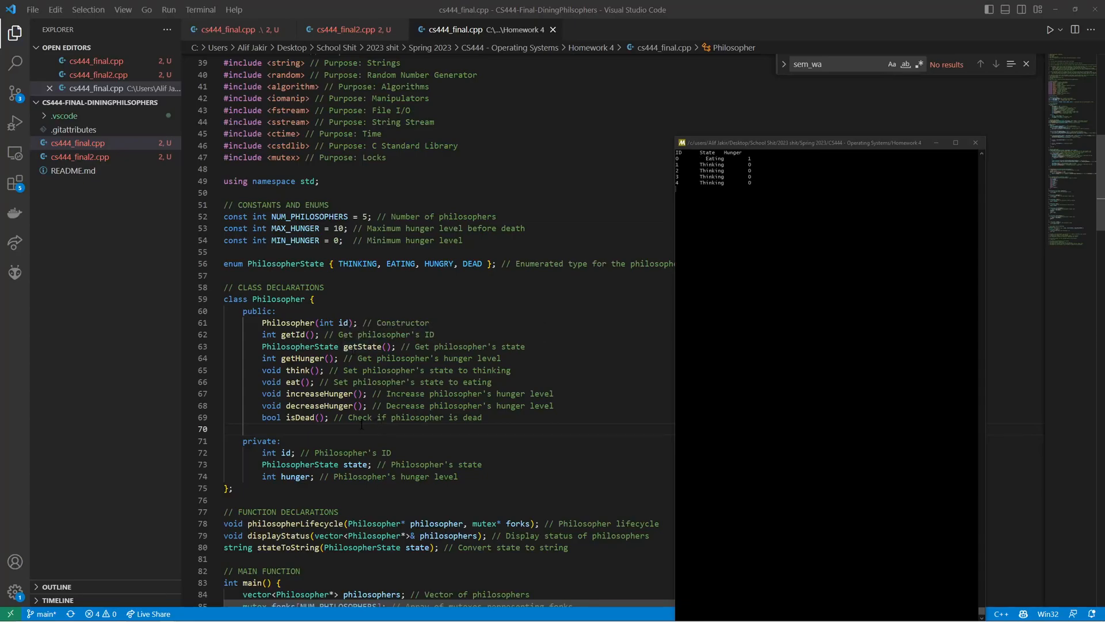
pyautogui.scroll(-3)
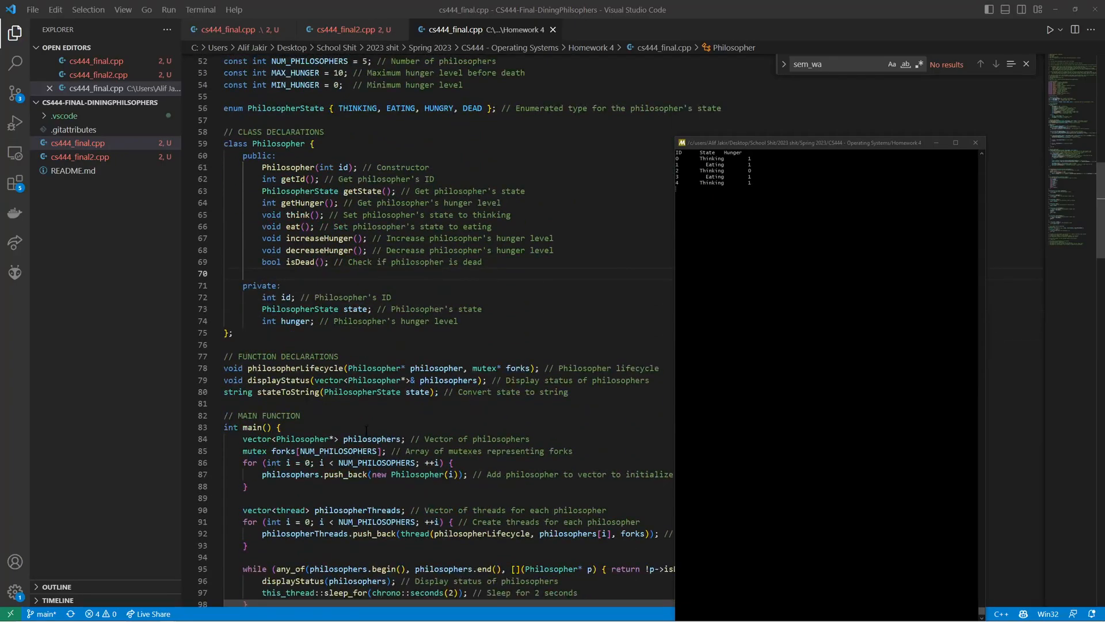
pyautogui.scroll(-3)
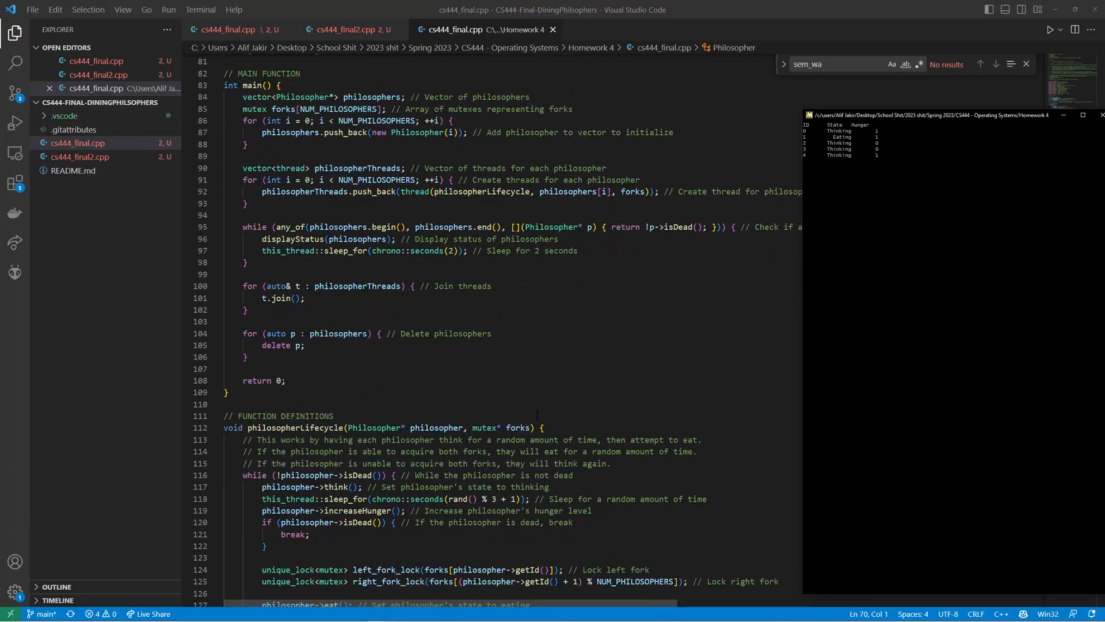
pyautogui.scroll(-3)
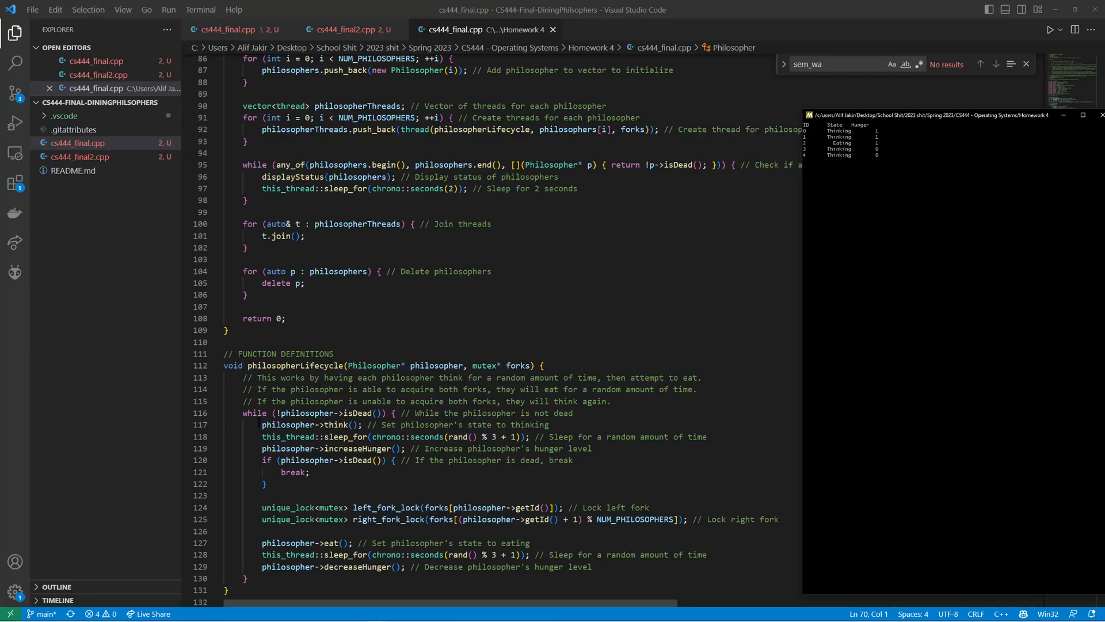
pyautogui.moveTo(261, 424); pyautogui.dragTo(596, 436)
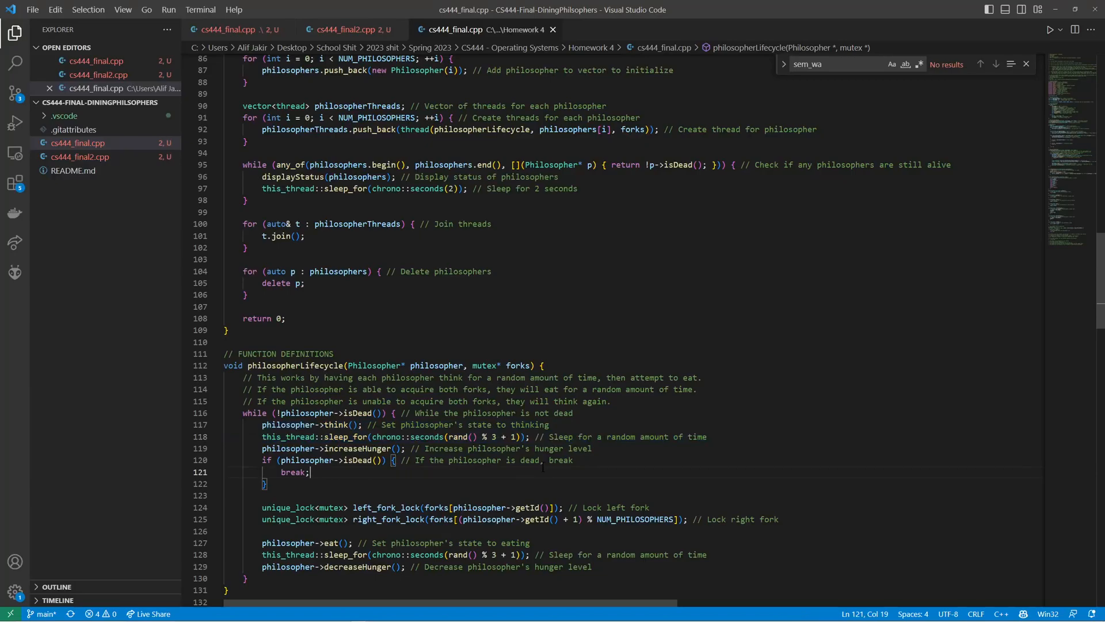
pyautogui.moveTo(260, 507); pyautogui.dragTo(779, 520)
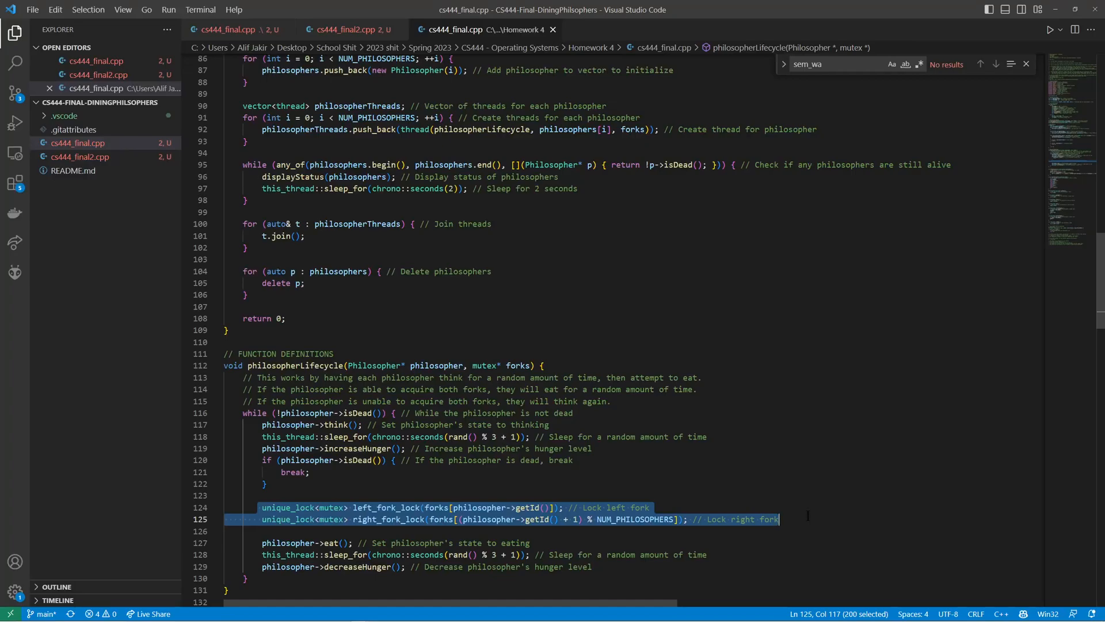
pyautogui.scroll(-3)
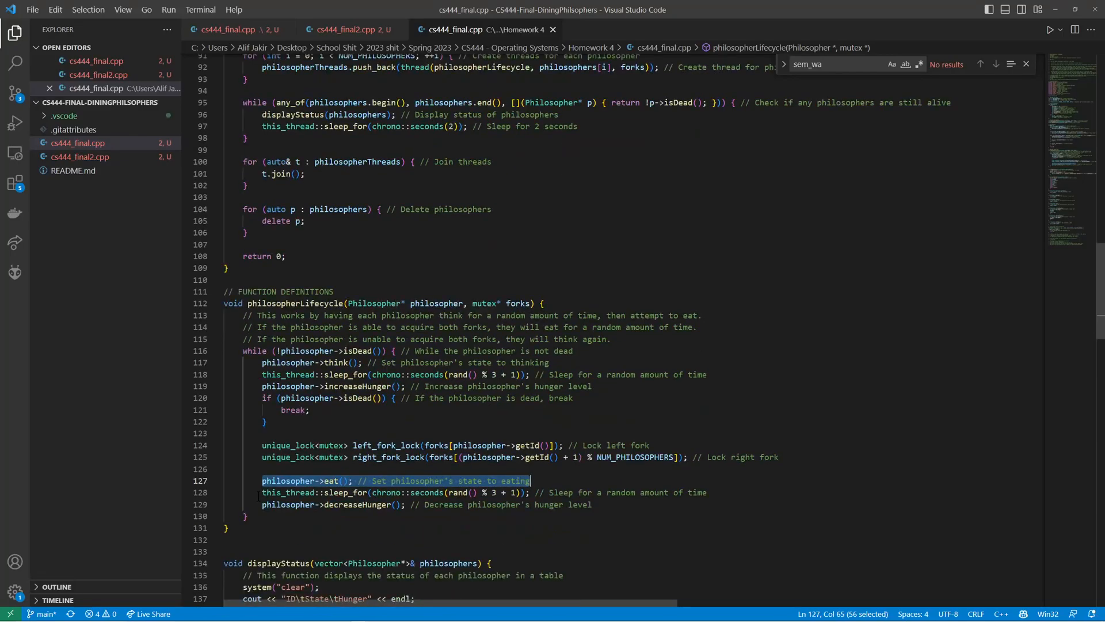
pyautogui.scroll(-3)
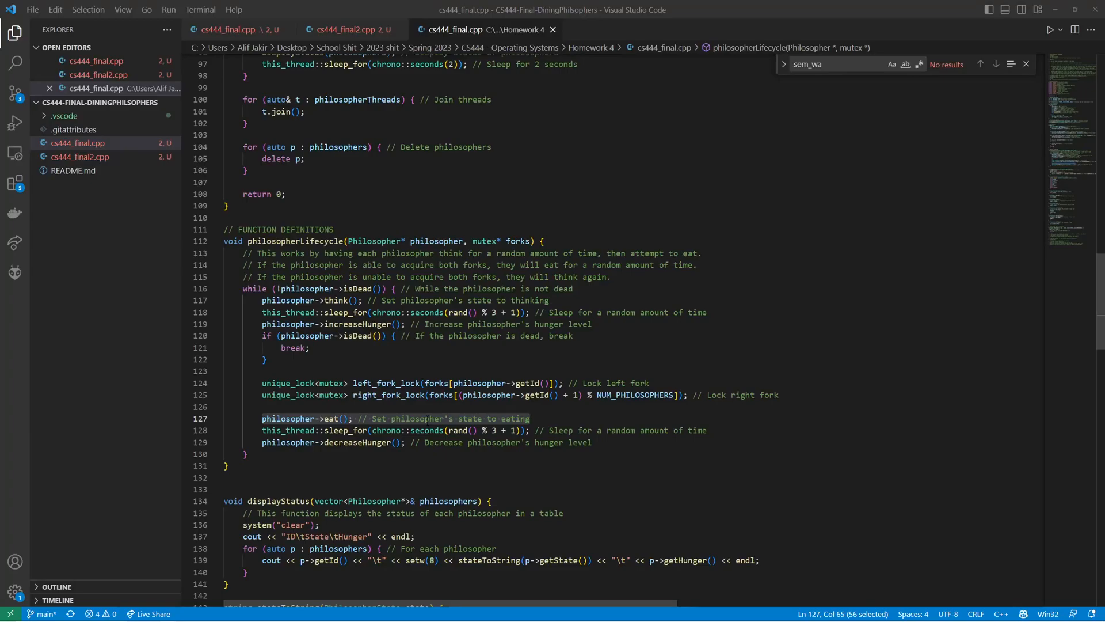
pyautogui.scroll(-3)
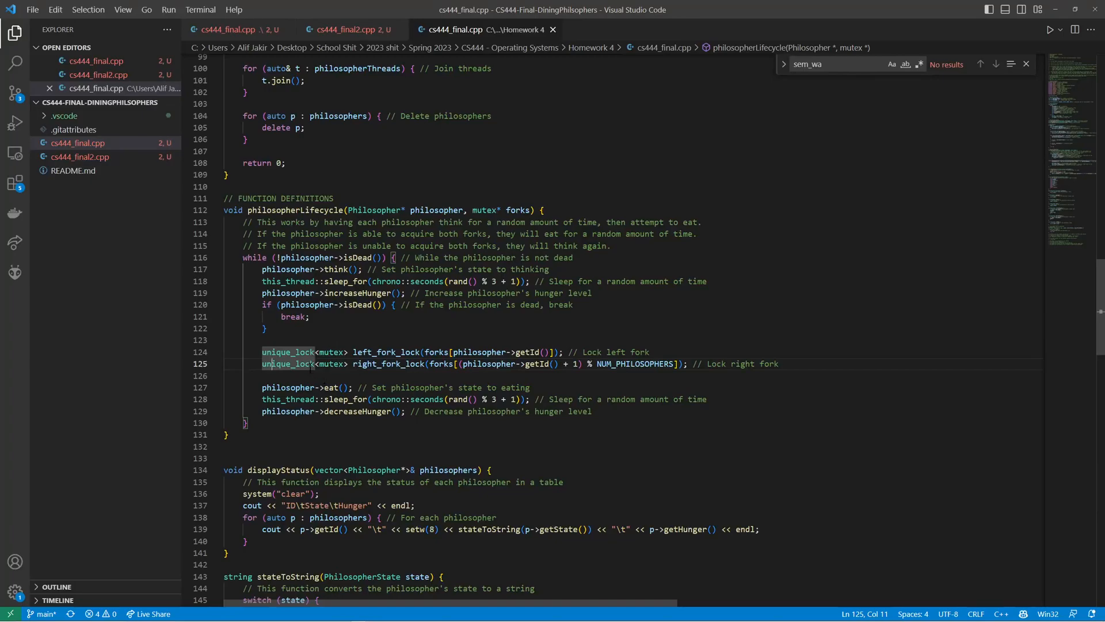
pyautogui.moveTo(292, 363)
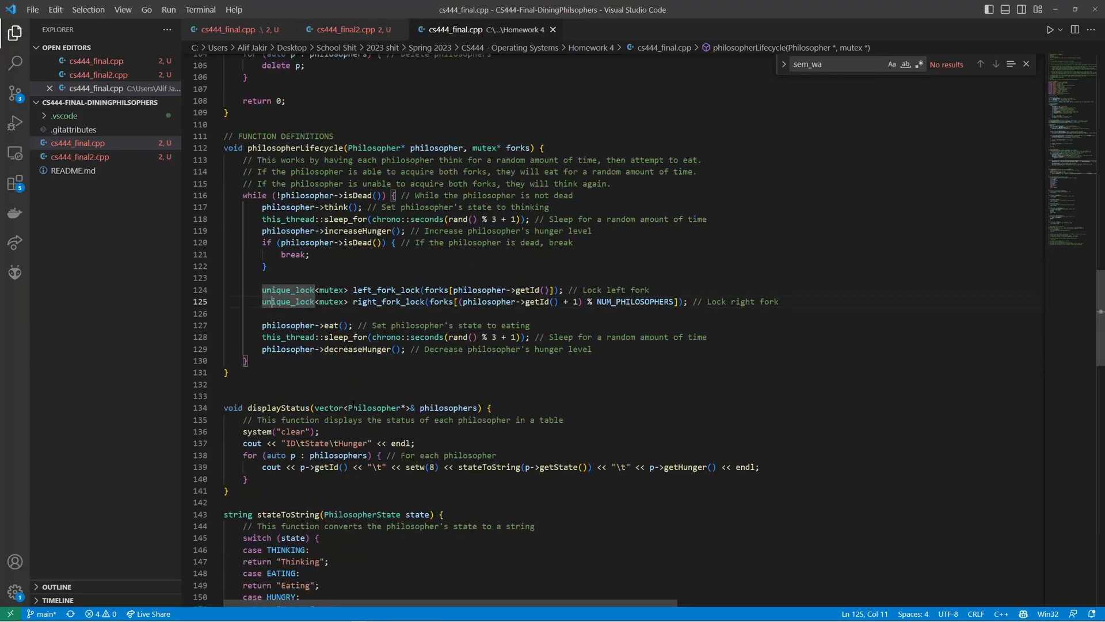
# Scroll through getState, getHunger, think, eat, hunger functions, isDead, the constructor and getId
pyautogui.scroll(-3)
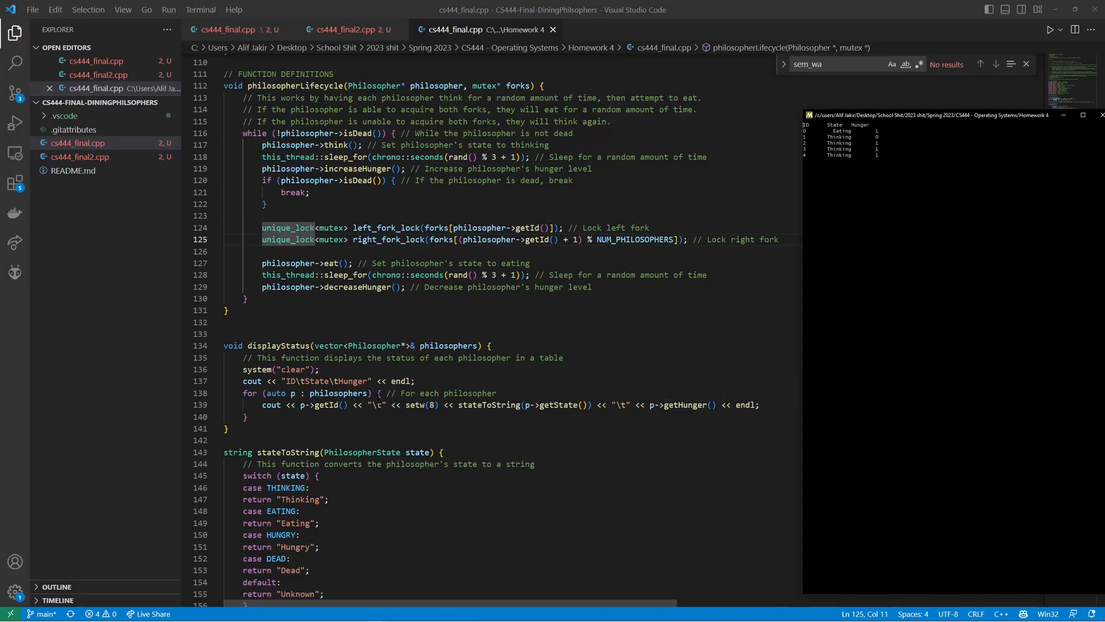
pyautogui.scroll(-3)
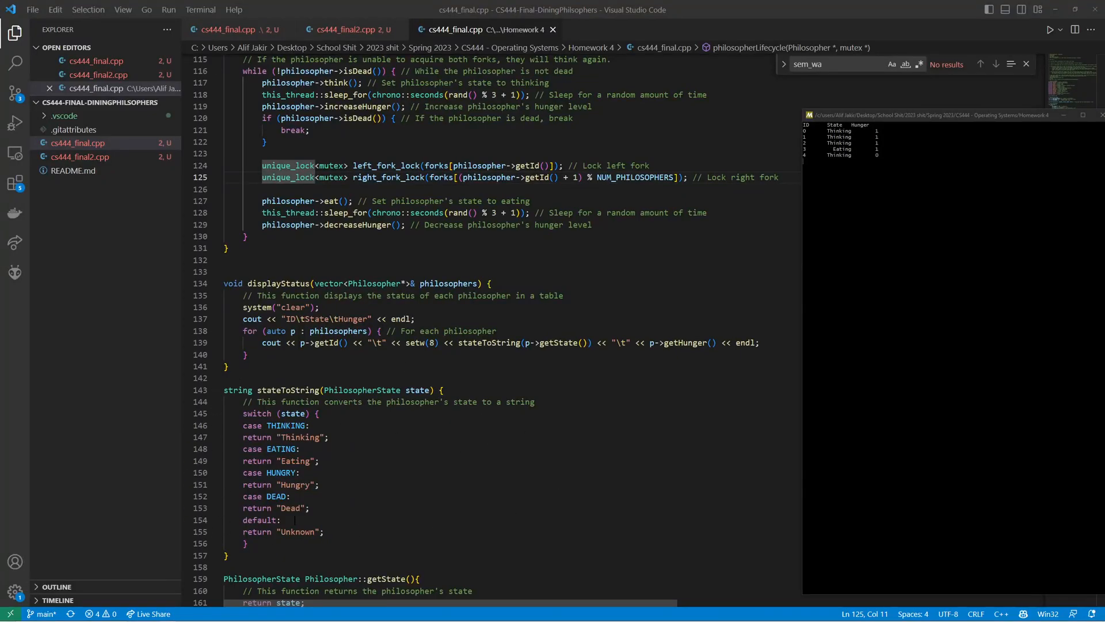
pyautogui.scroll(-3)
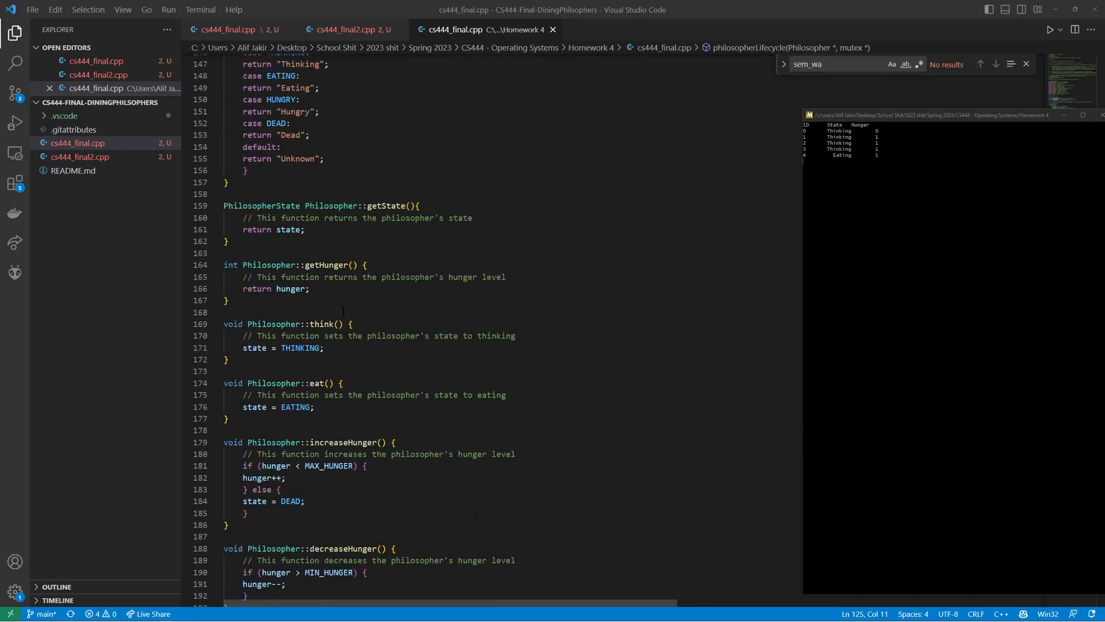
pyautogui.scroll(-3)
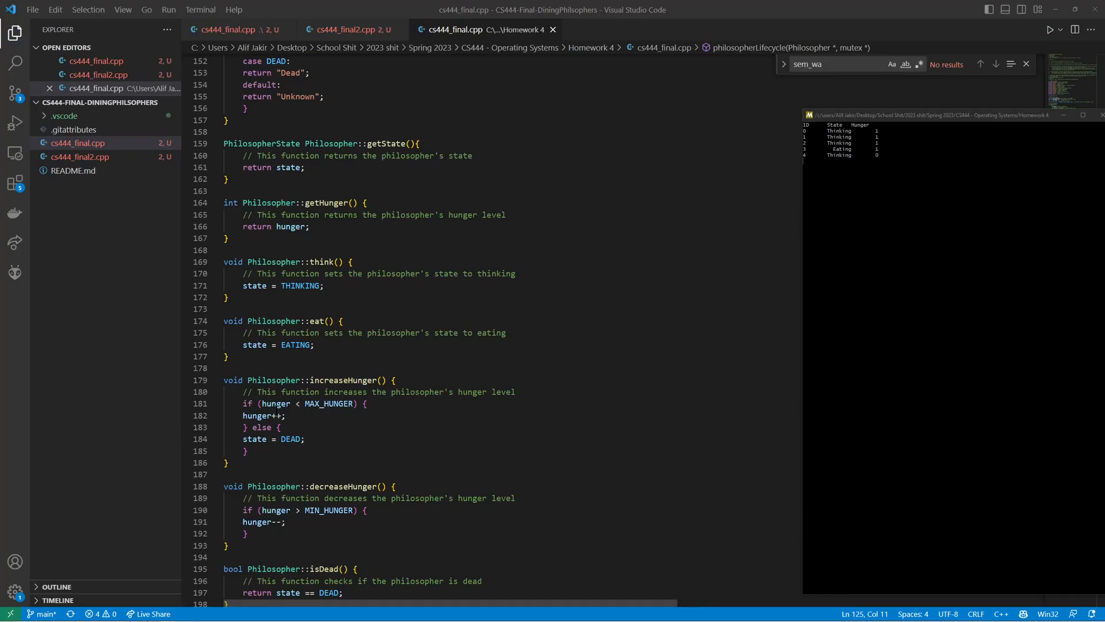
pyautogui.moveTo(276, 403)
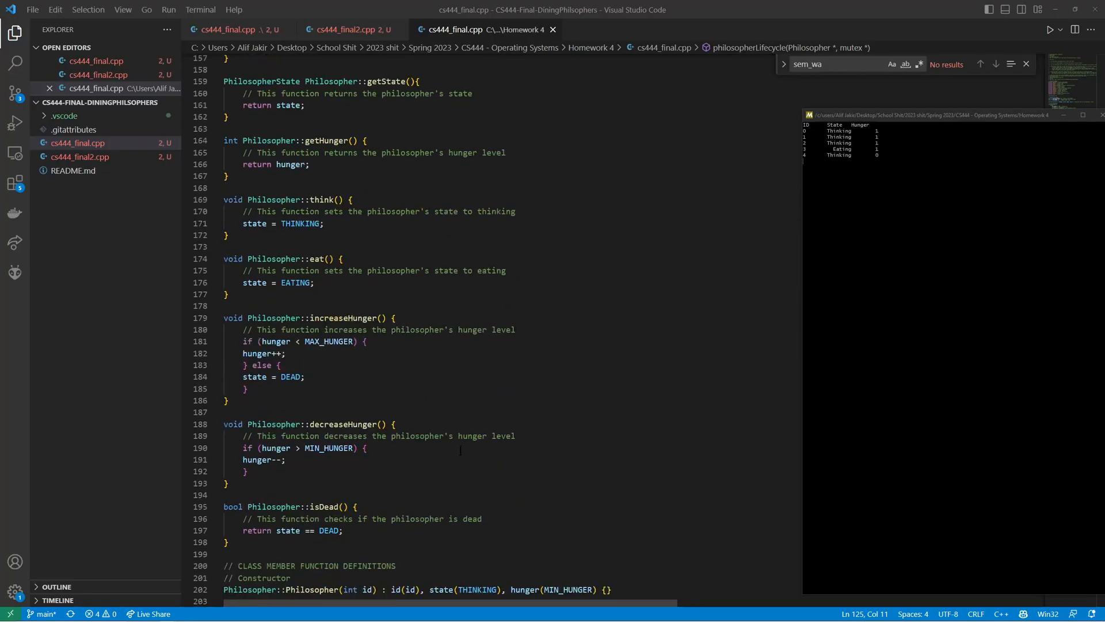
pyautogui.scroll(-3)
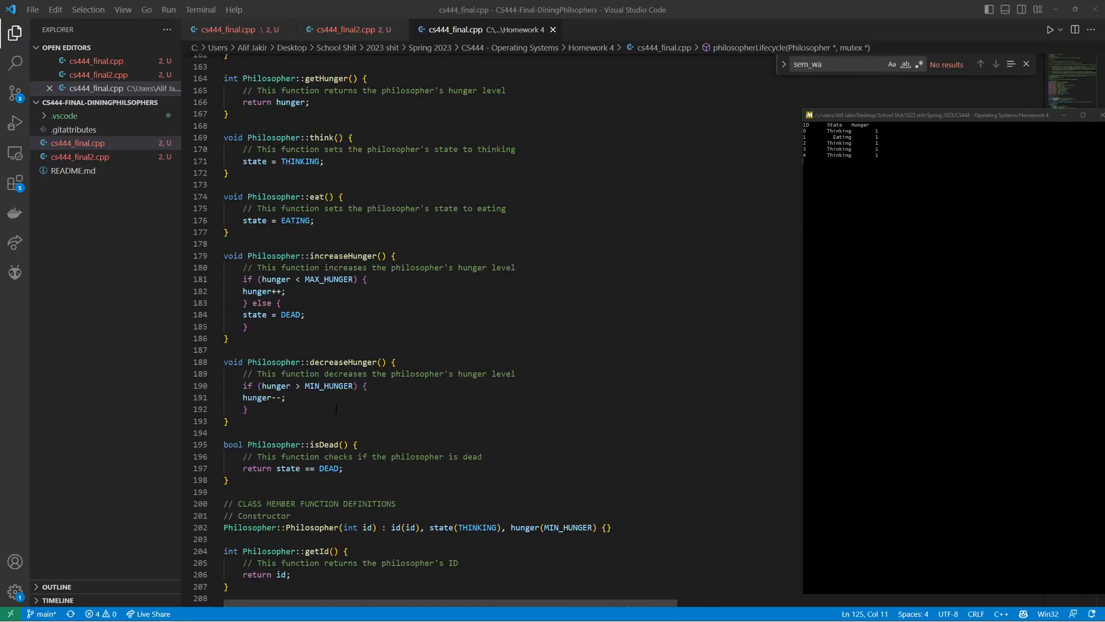
pyautogui.scroll(-3)
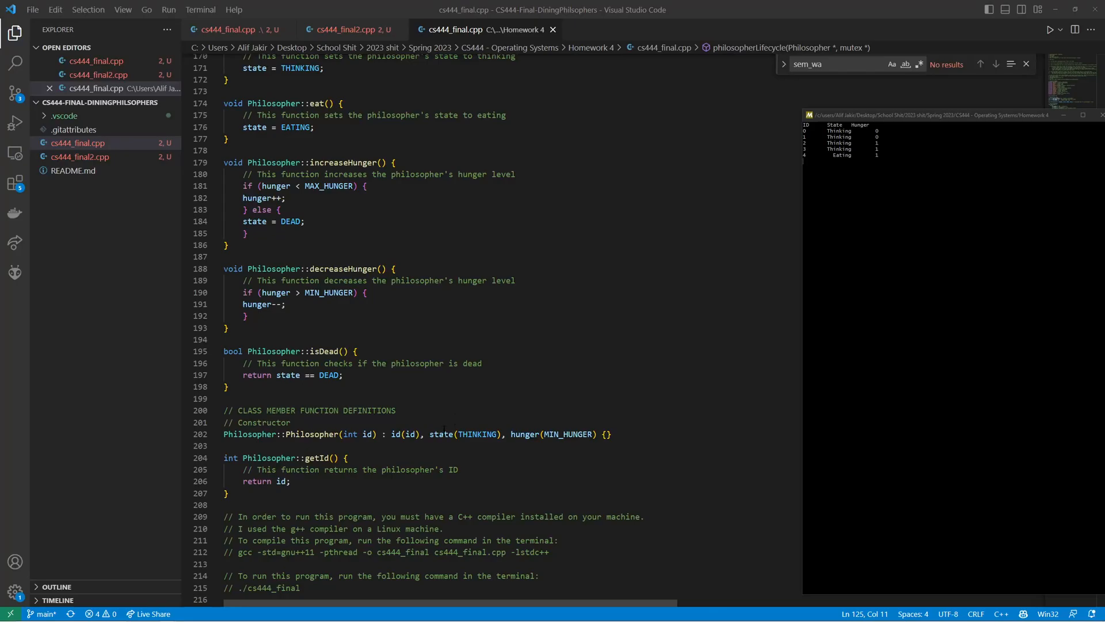
pyautogui.scroll(-3)
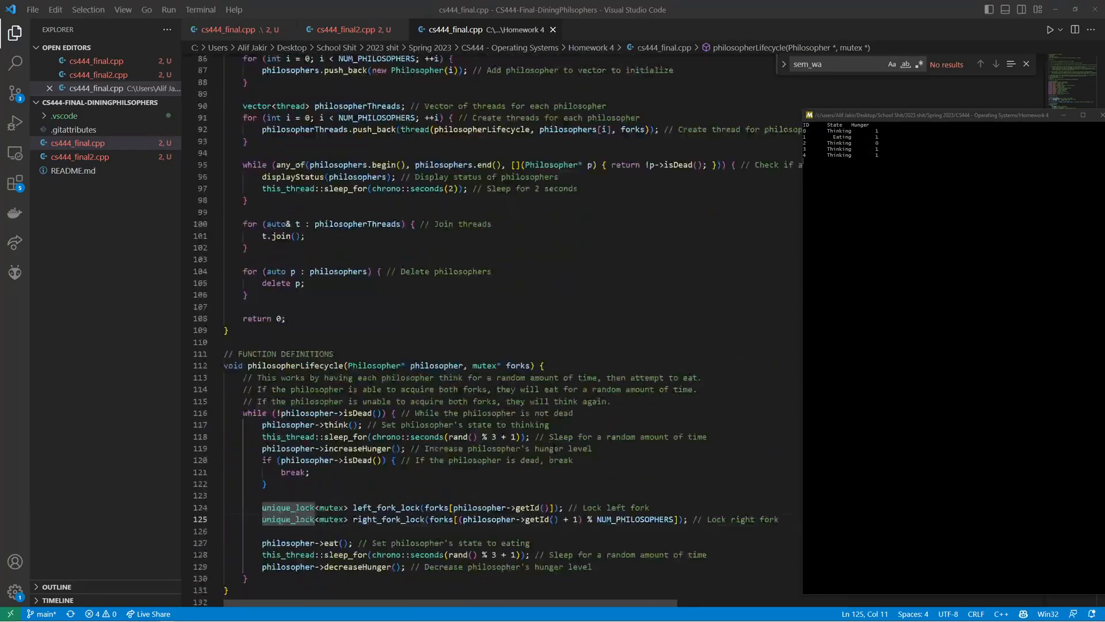
# Return to line 1, showing the header comments, rules, repo link and includes
pyautogui.scroll(3)
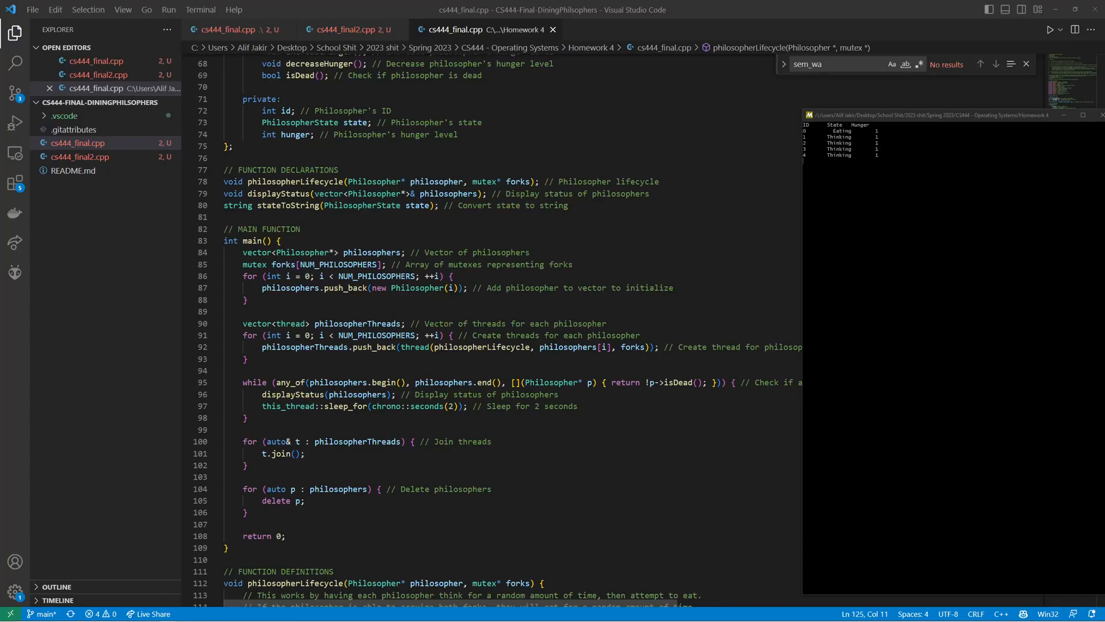
pyautogui.scroll(-3)
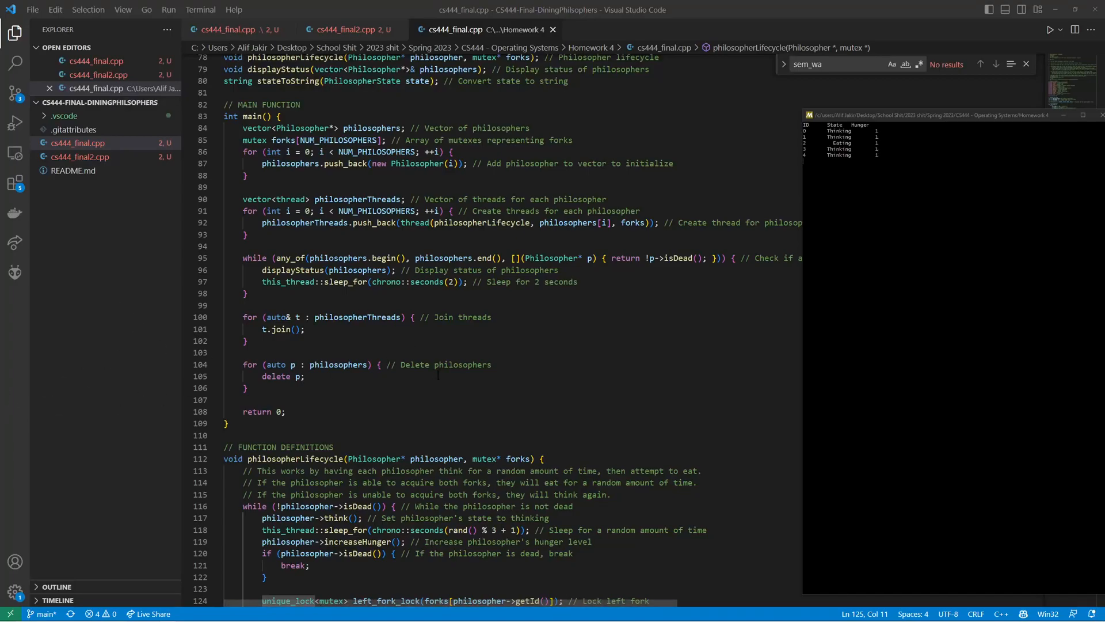
pyautogui.scroll(-3)
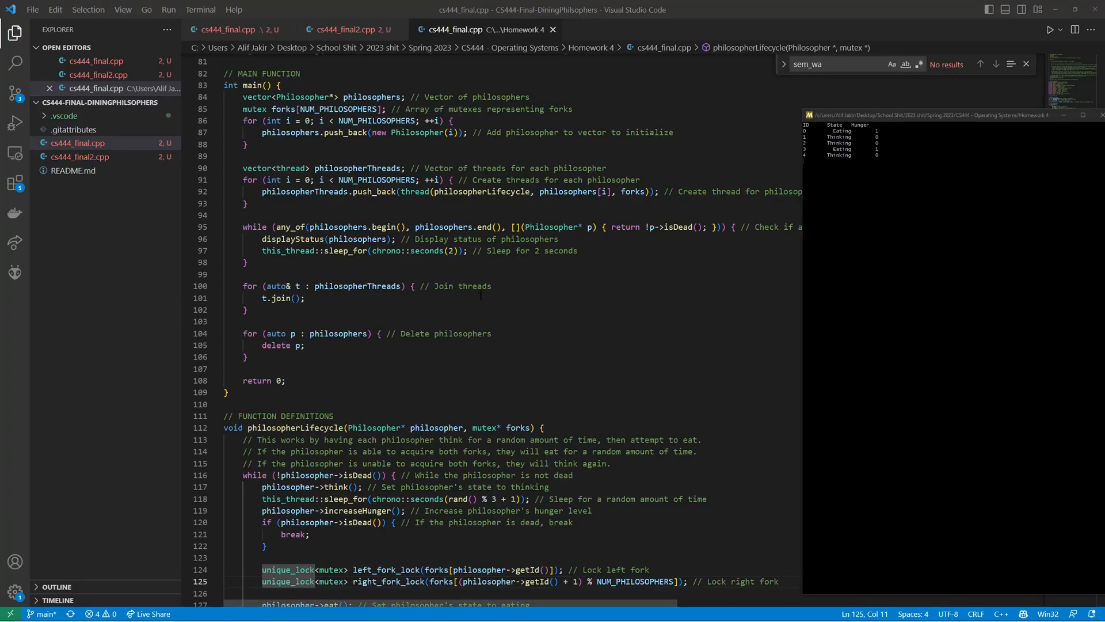
pyautogui.scroll(-3)
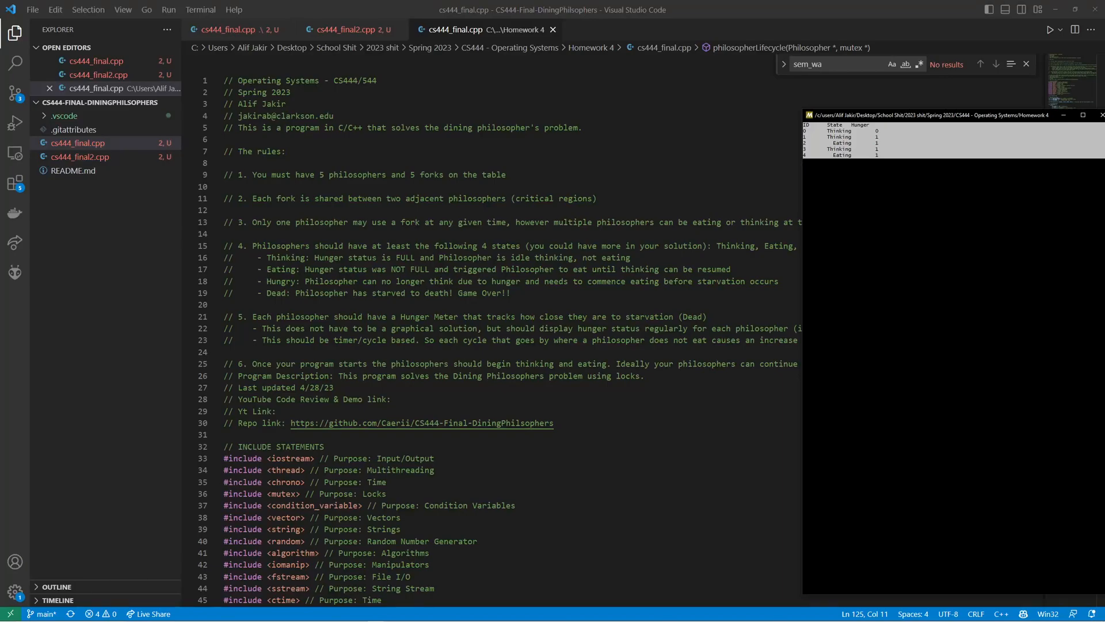
# Scroll past the constants, class declaration and main down to philosopherLifecycle
pyautogui.scroll(-3)
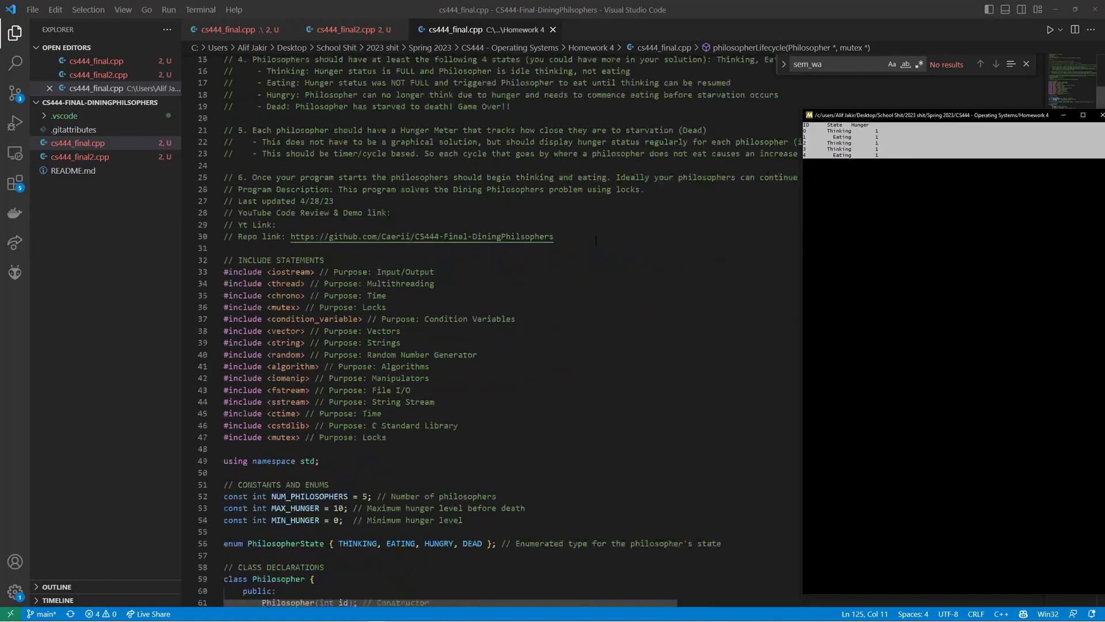
pyautogui.scroll(-3)
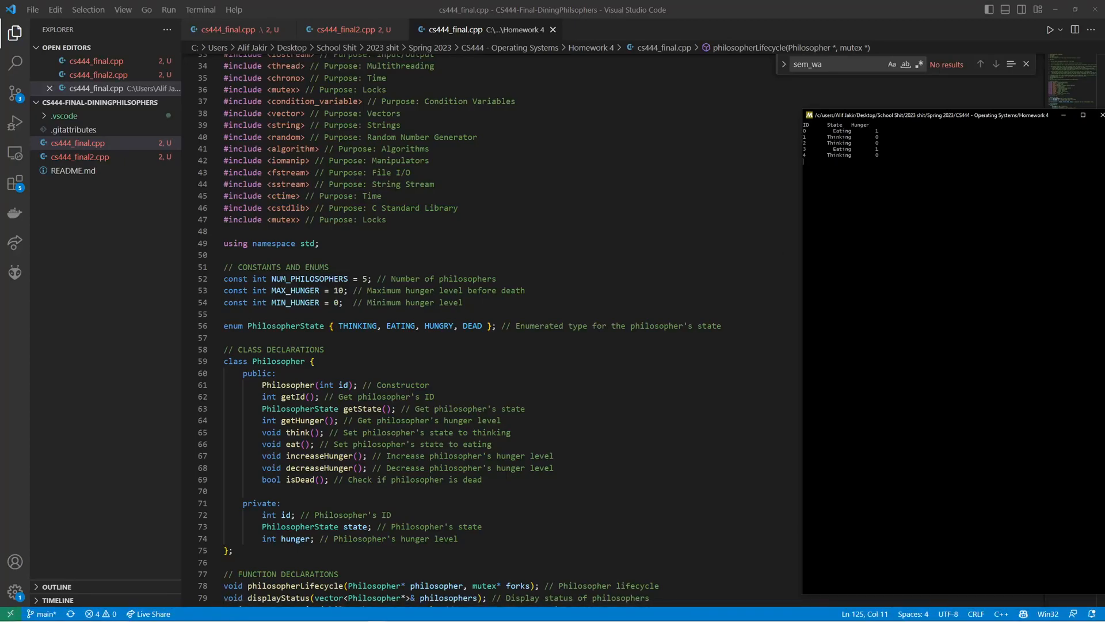
pyautogui.scroll(-3)
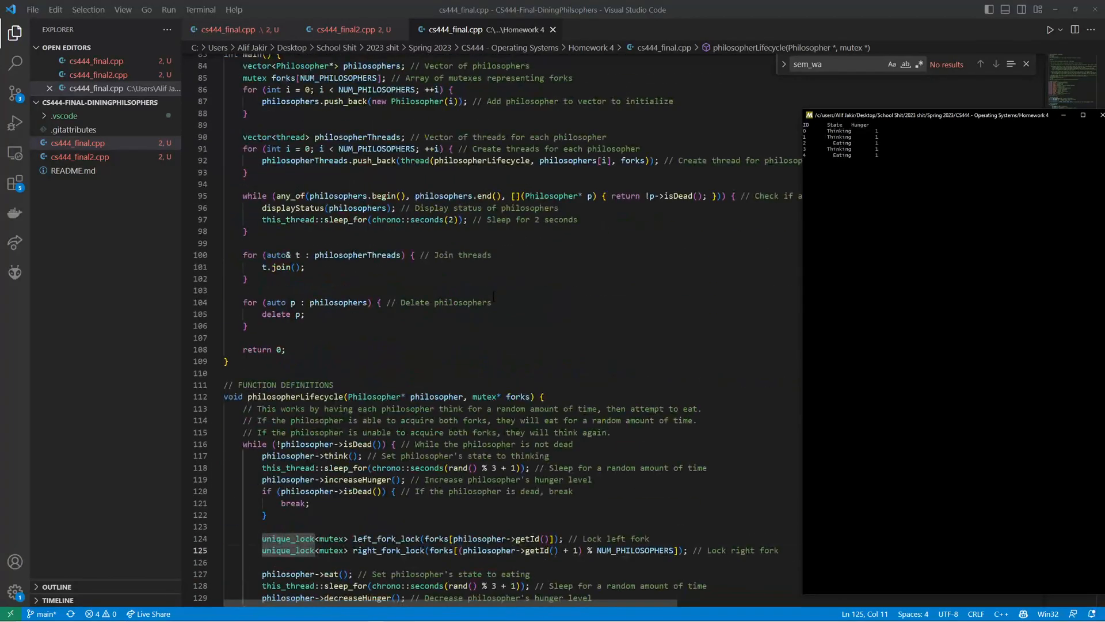
pyautogui.scroll(-3)
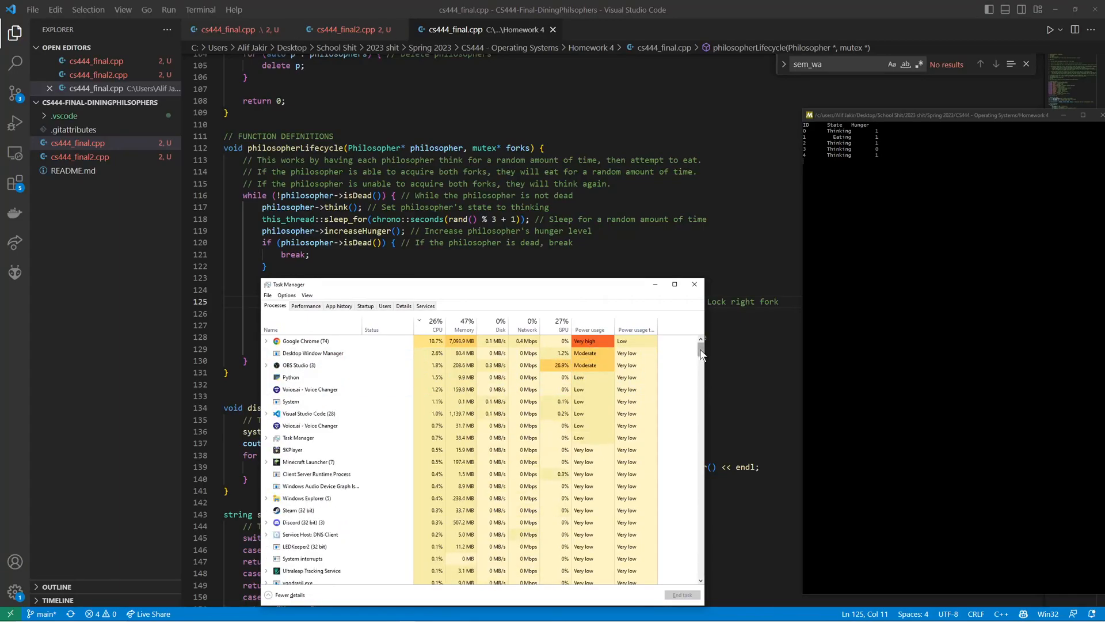
# Inspect process CPU and memory usage in Task Manager, then close it
pyautogui.click(465, 325)
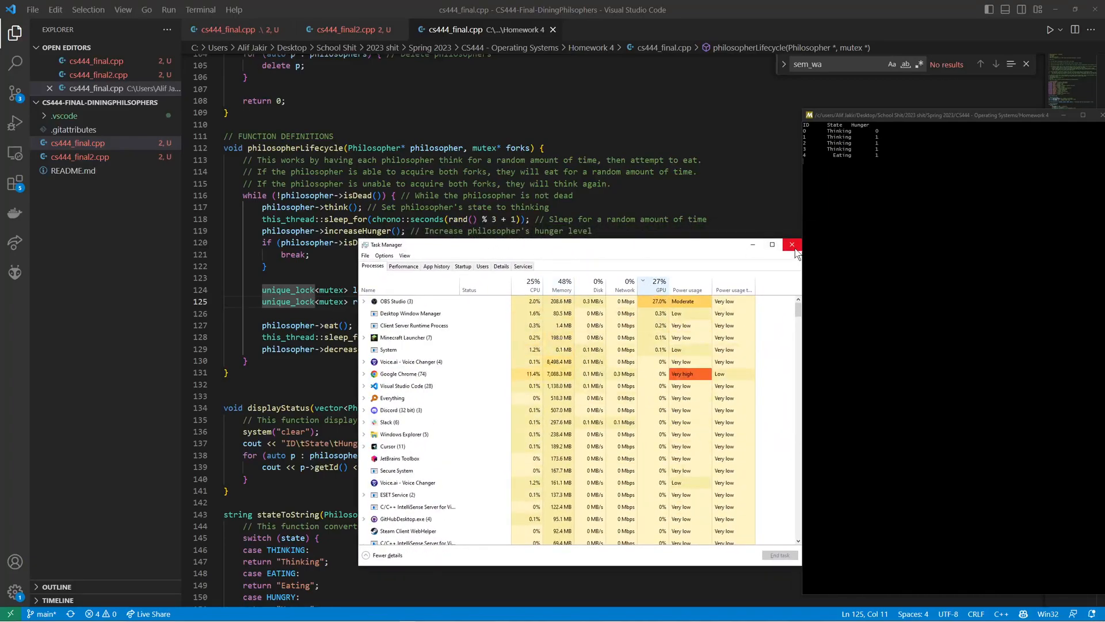
pyautogui.click(793, 244)
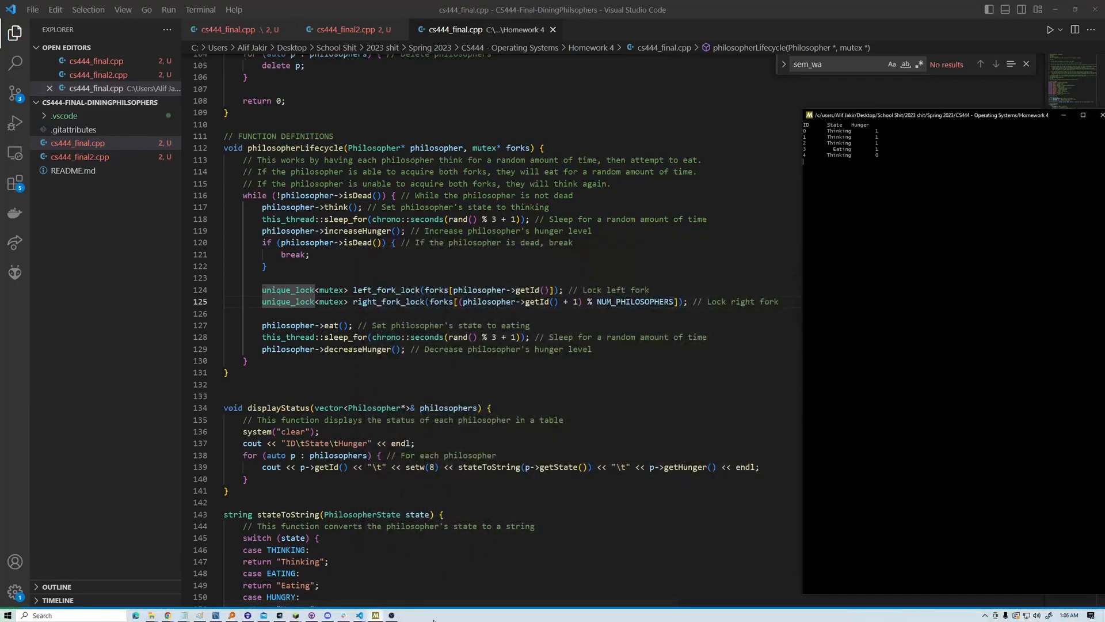